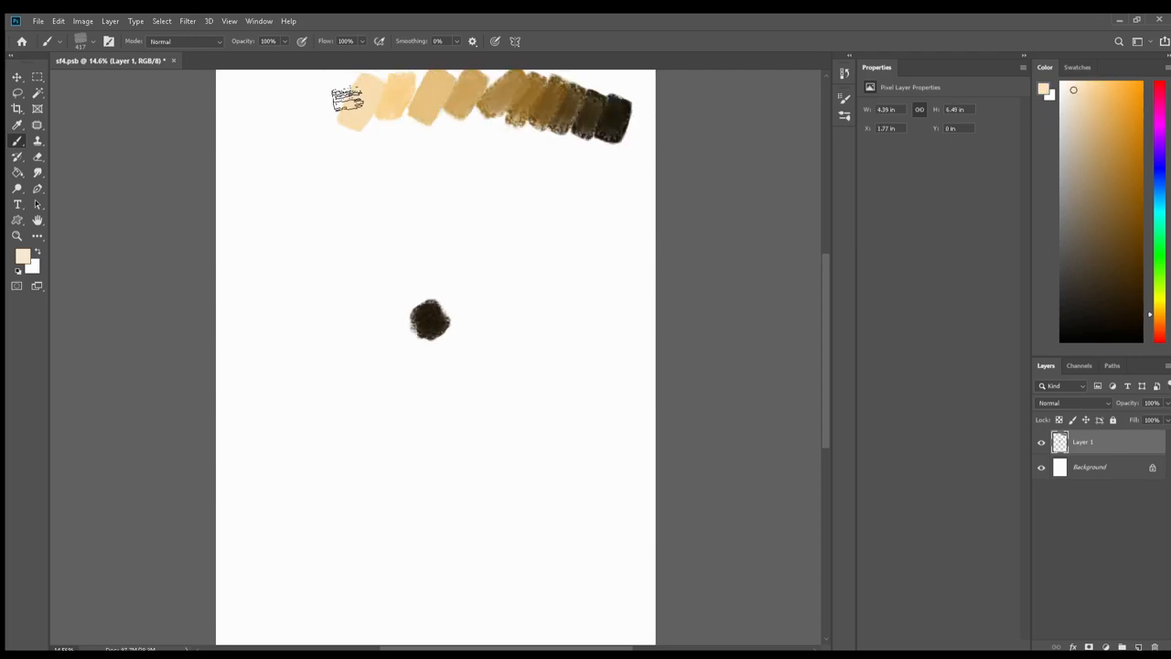
Paint the eye's iris, pupil highlight and lids, then shade warm golden skin around it.
left_click_drag(430, 320, 417, 326)
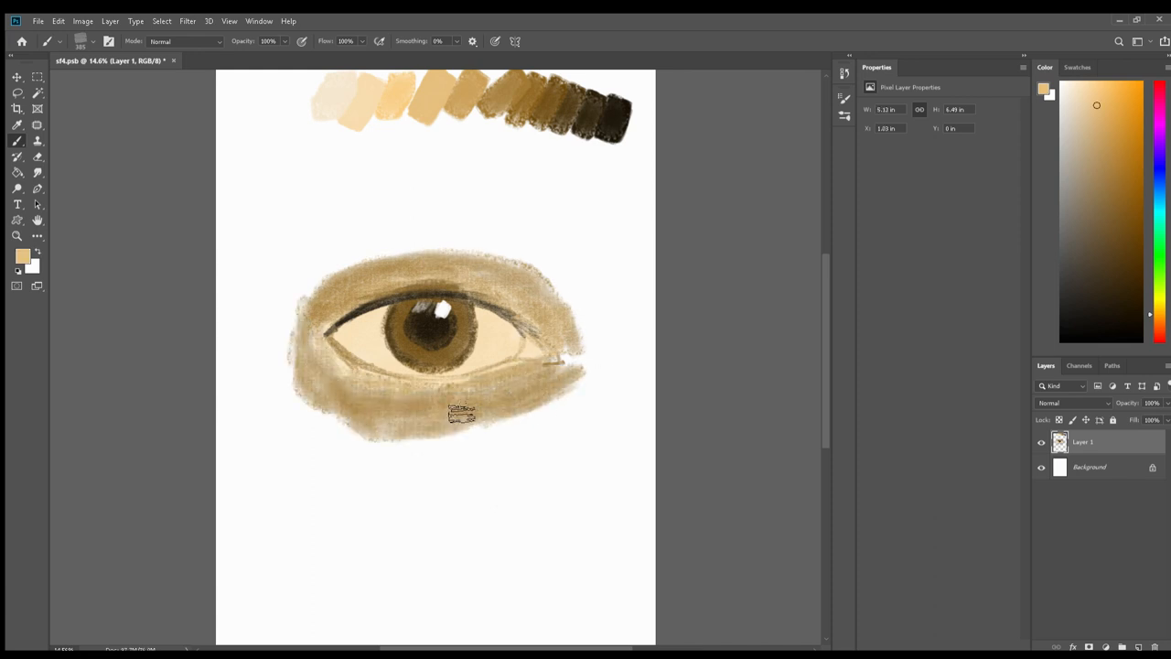
left_click_drag(461, 412, 366, 315)
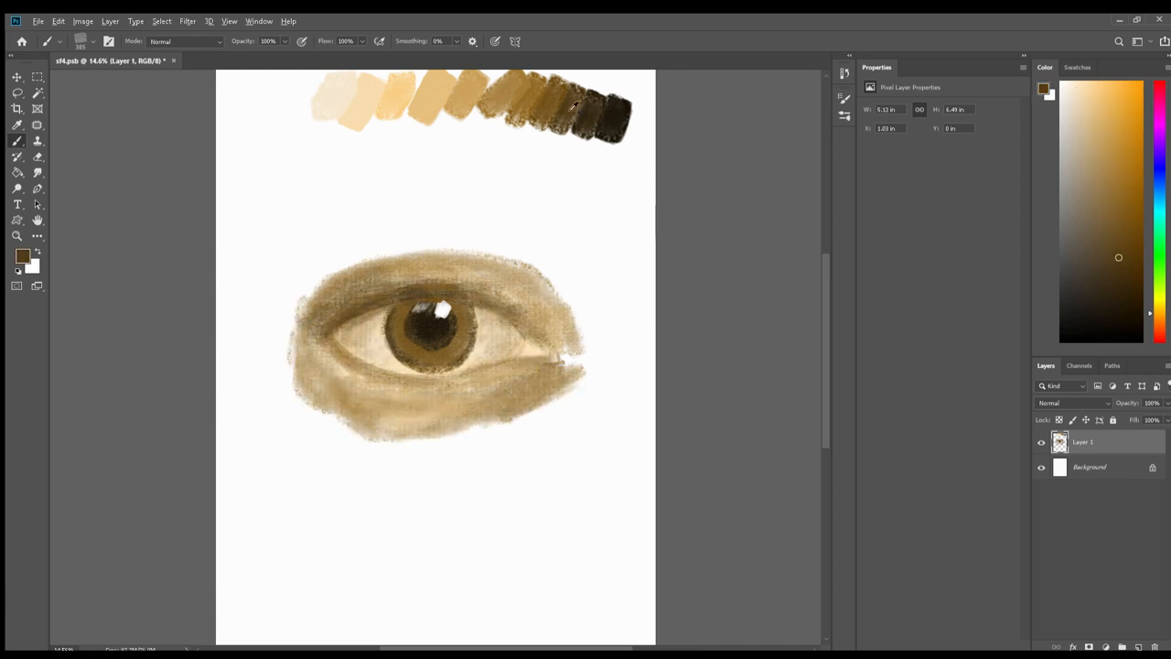
left_click_drag(439, 266, 384, 458)
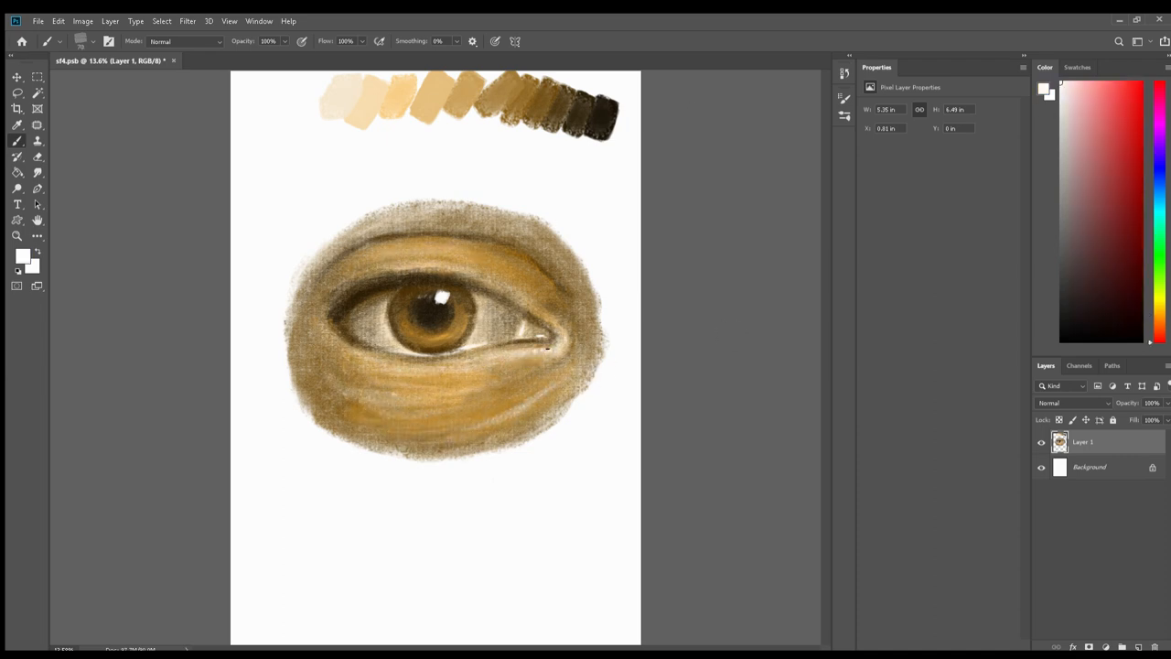
With a dark brown, block in the second eye, skin and long hair framing the face.
left_click(1138, 264)
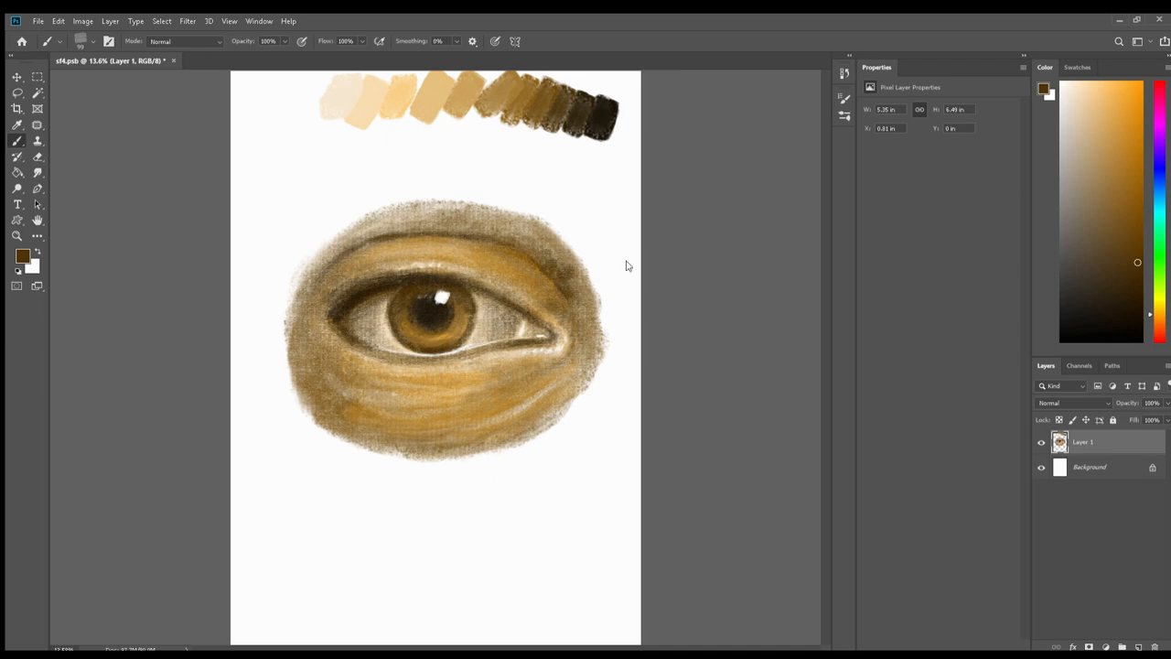
left_click_drag(552, 485, 626, 425)
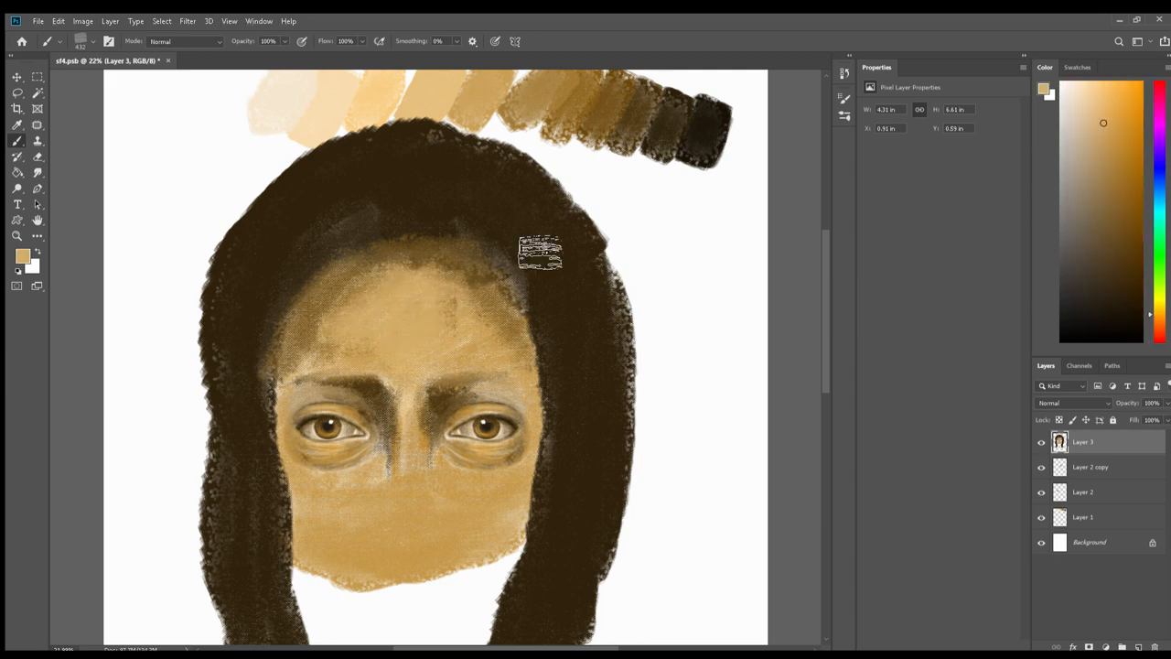
Shade the face between the eyes and along the nose bridge in sepia tones.
left_click_drag(540, 252, 430, 424)
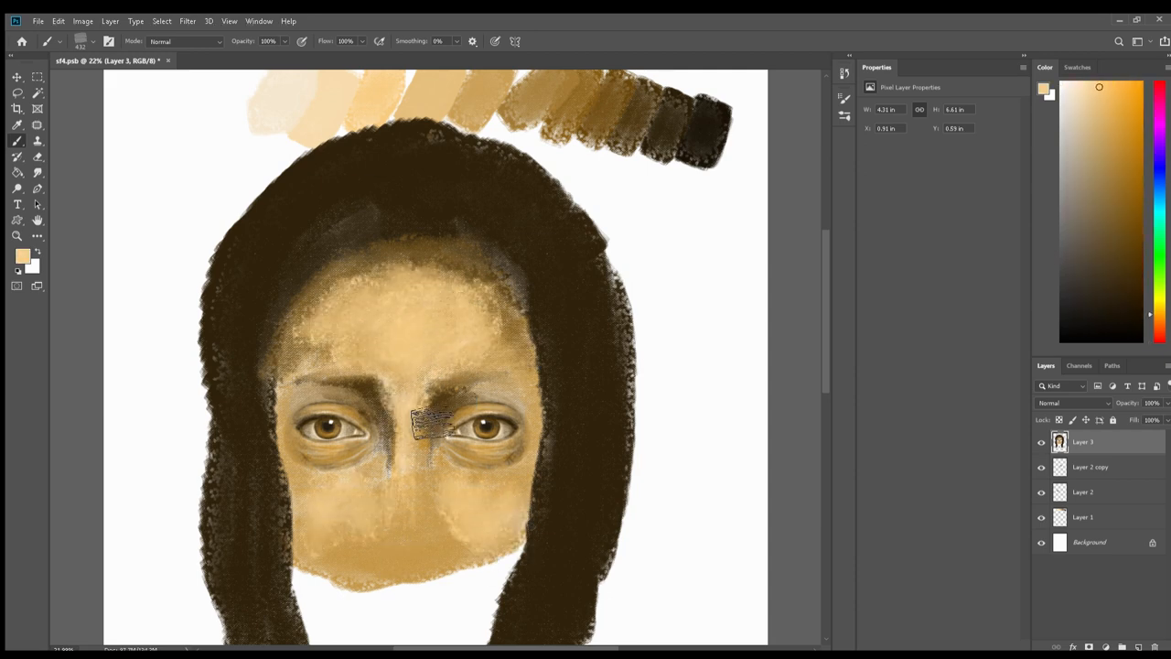
left_click_drag(425, 425, 540, 344)
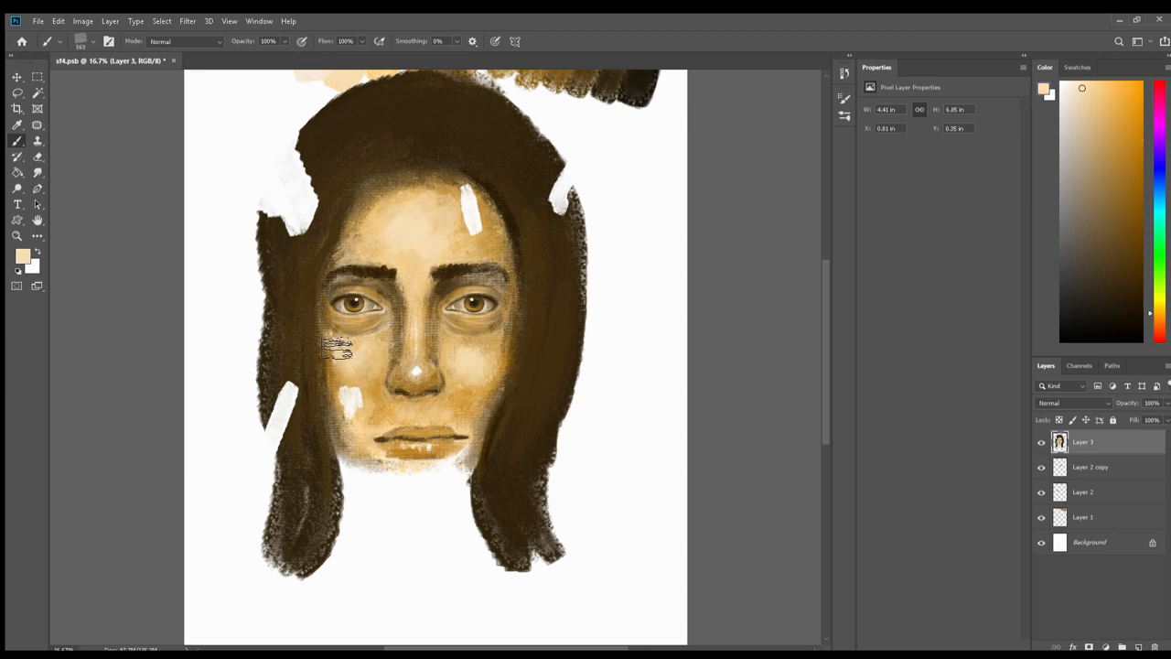
Deepen the facial shading and paint warm orange-brown strands into the hair.
left_click_drag(338, 348, 406, 494)
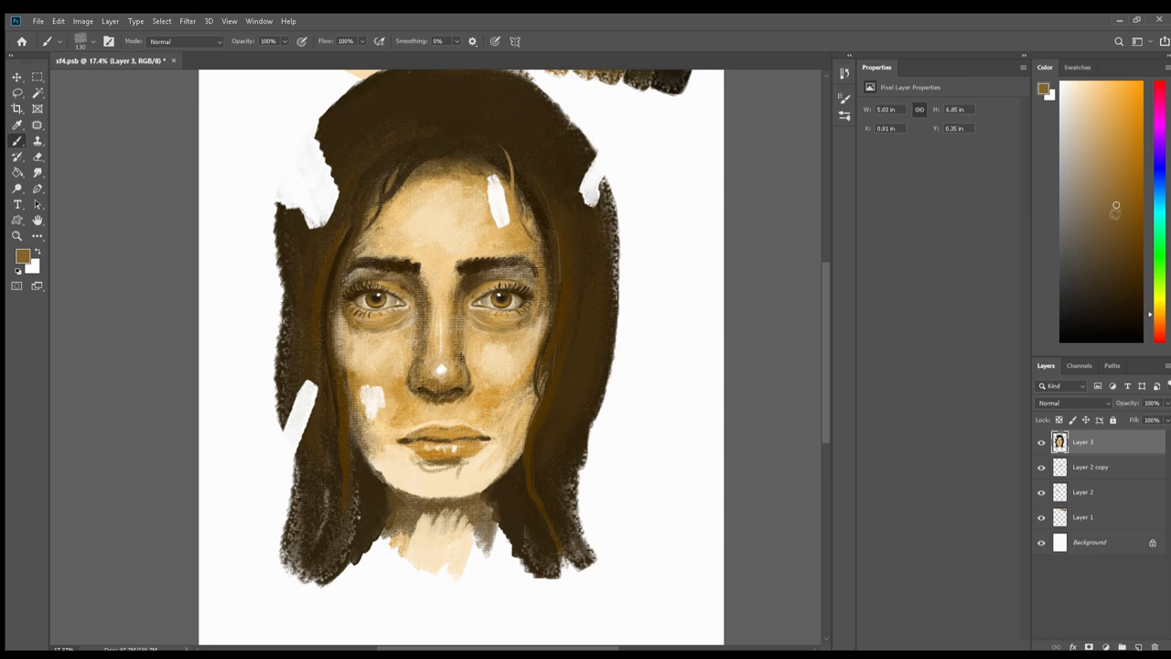
left_click_drag(356, 412, 384, 402)
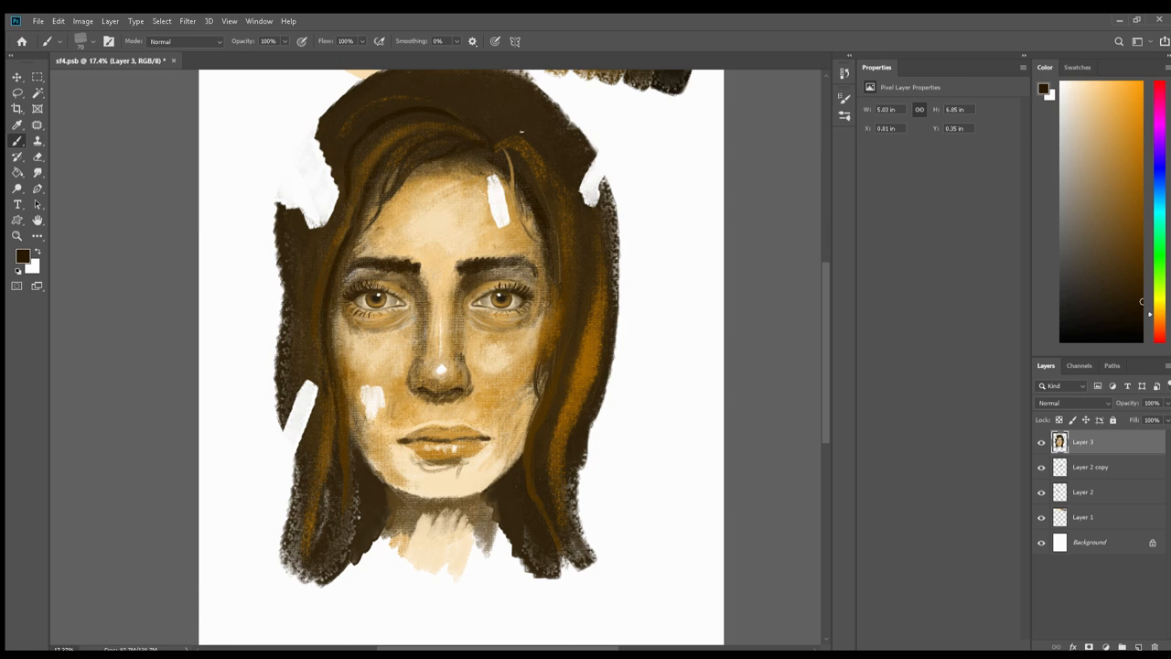
left_click(1121, 143)
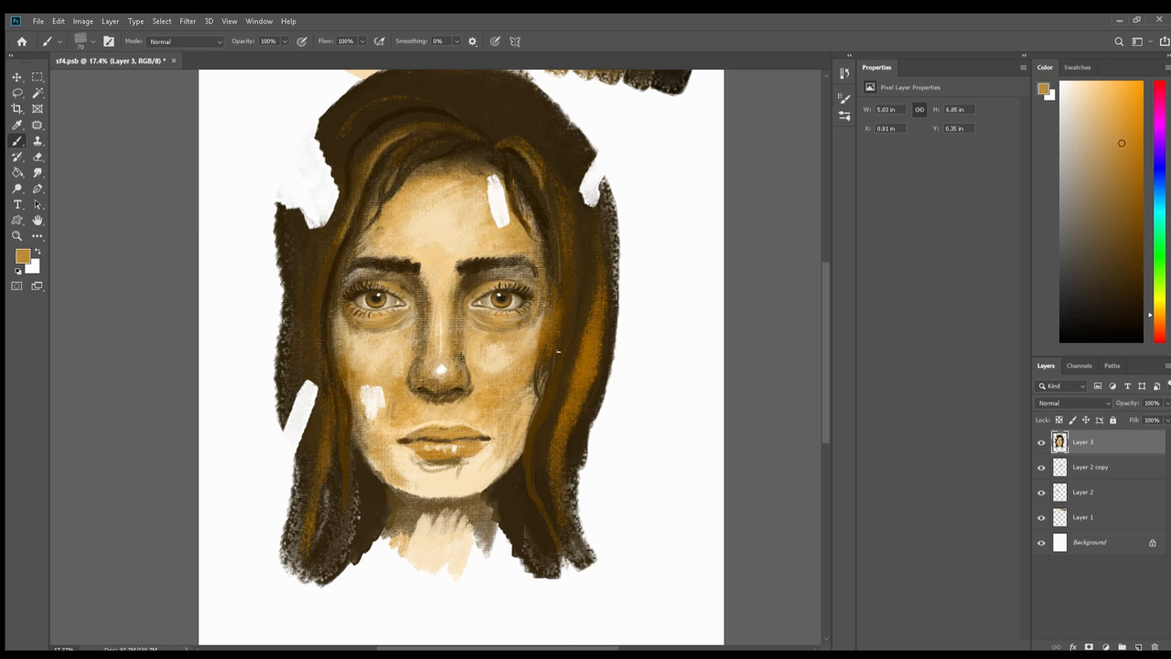